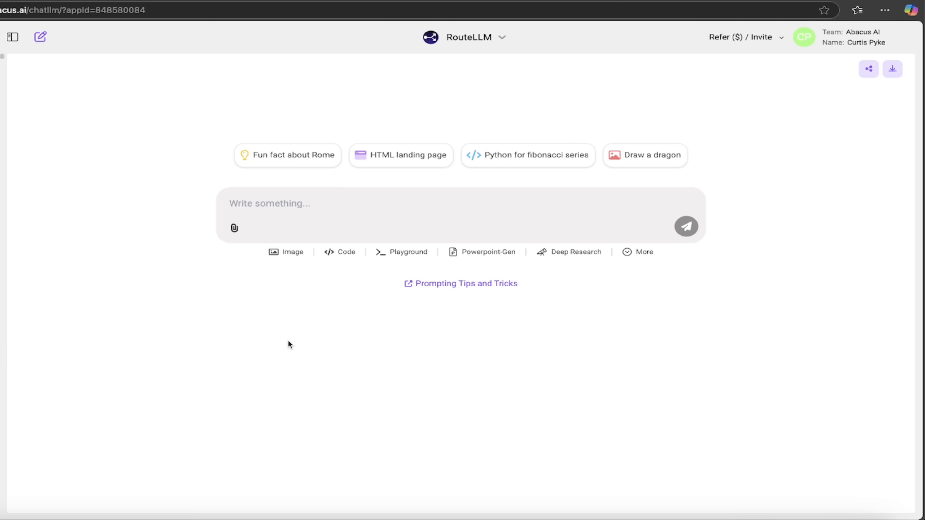
{"action": "mouse_move", "coordinate": [614, 207]}
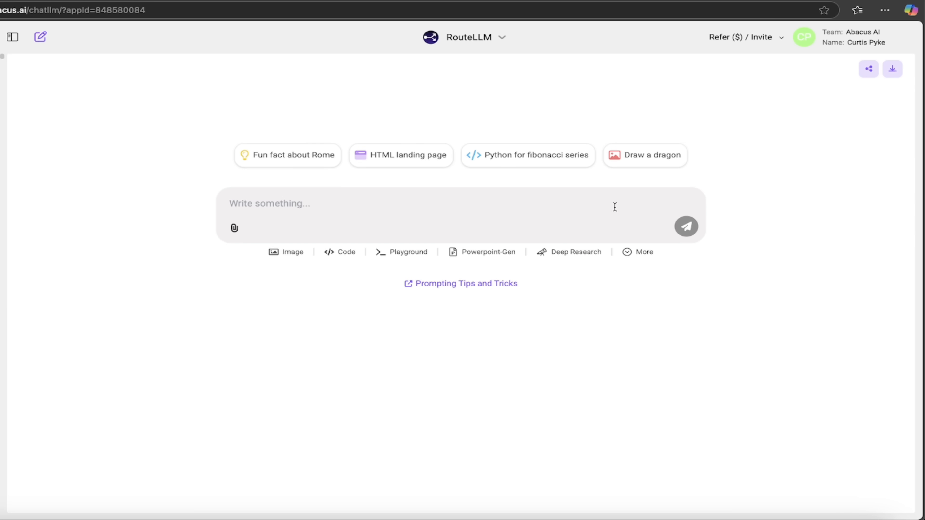